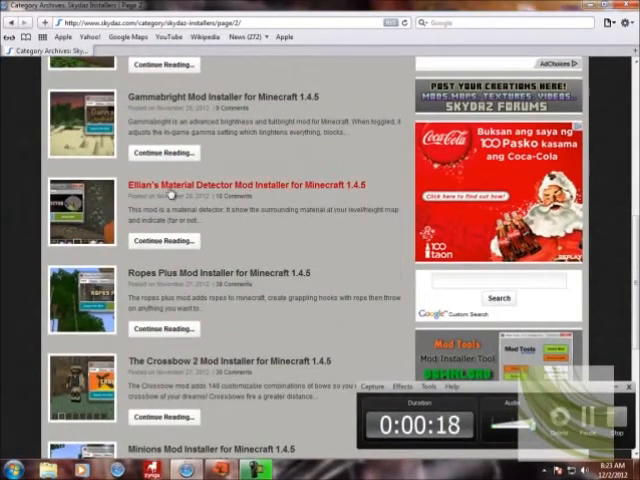
Read the Ellian's Material Detector installer article, then open Ellian Detector Mod Installer.zip from Downloads.
click(245, 184)
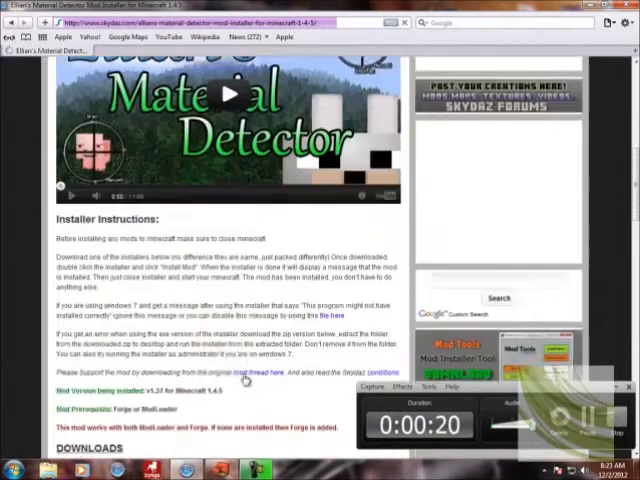
scroll(down, 3)
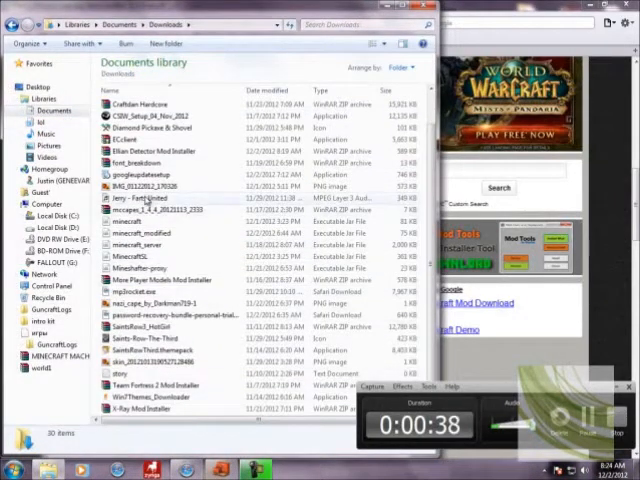
click(160, 150)
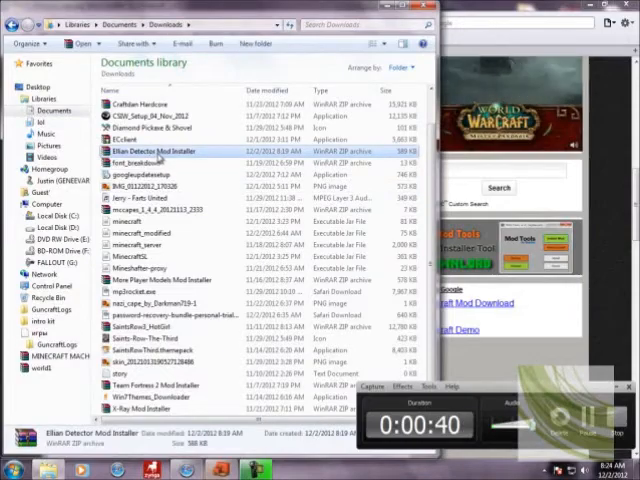
double_click(163, 150)
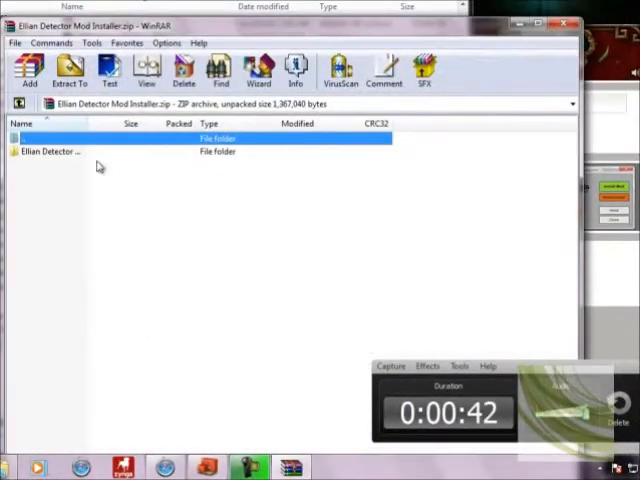
Run the Ellian Detector Mod Installer application from the Ellian Detector folder in WinRAR.
double_click(50, 150)
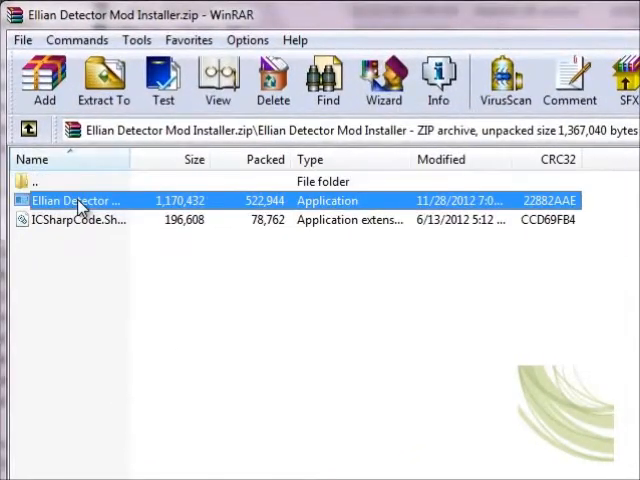
click(75, 219)
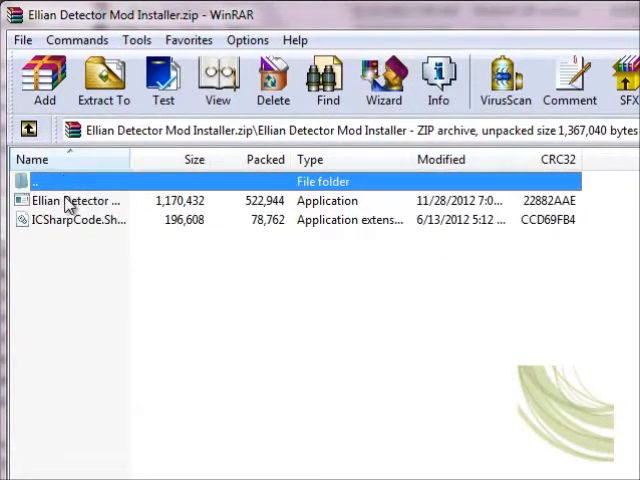
click(75, 200)
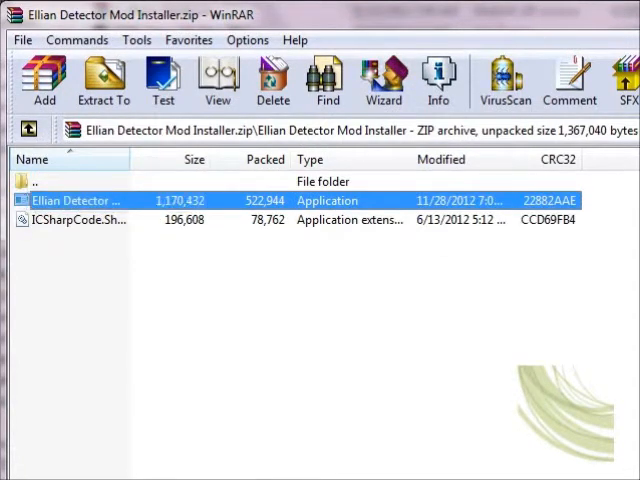
double_click(85, 200)
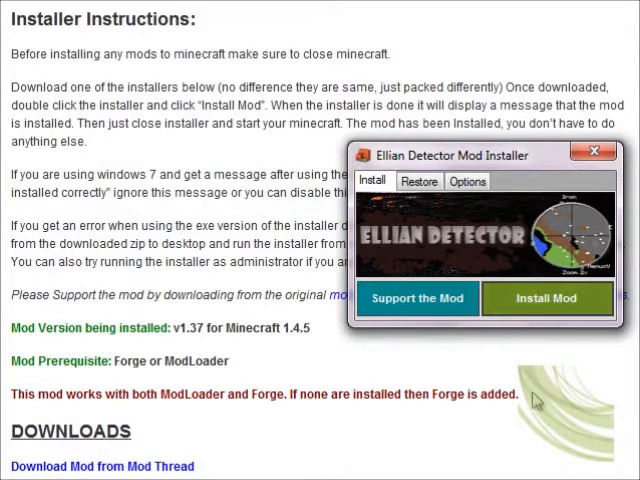
mouse_move(531, 296)
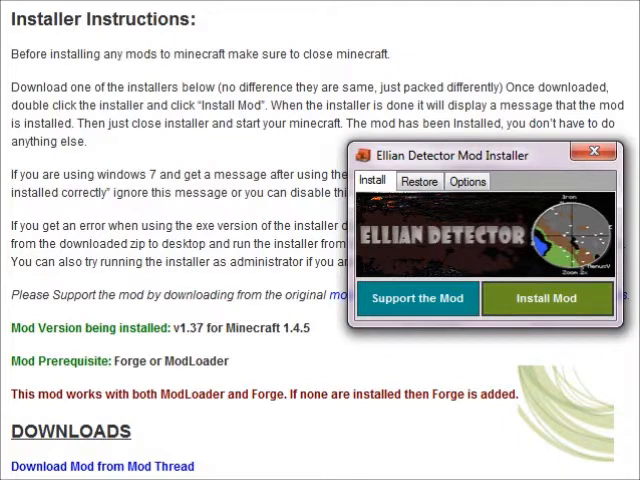
mouse_move(490, 378)
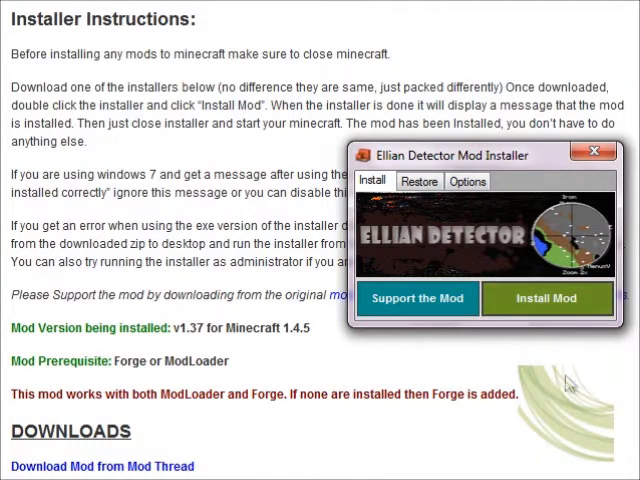
Install the mod, agreeing to back up Minecraft to C:\Minecraft_Backup, and acknowledge the backup message.
click(548, 298)
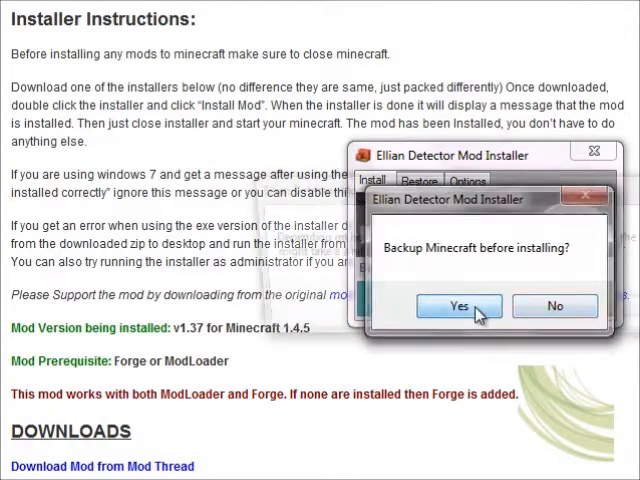
click(458, 306)
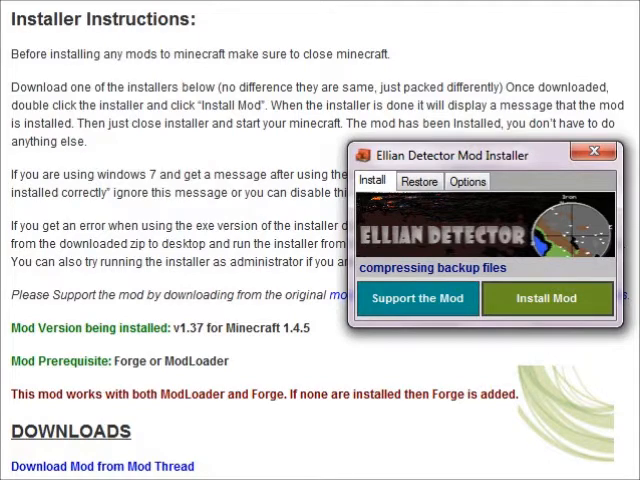
click(547, 299)
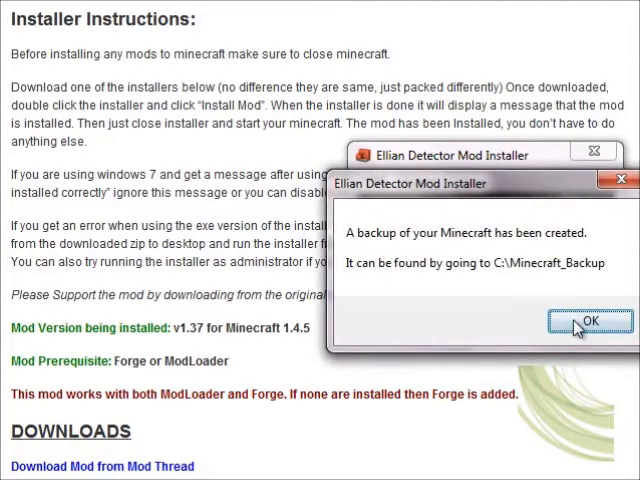
click(586, 320)
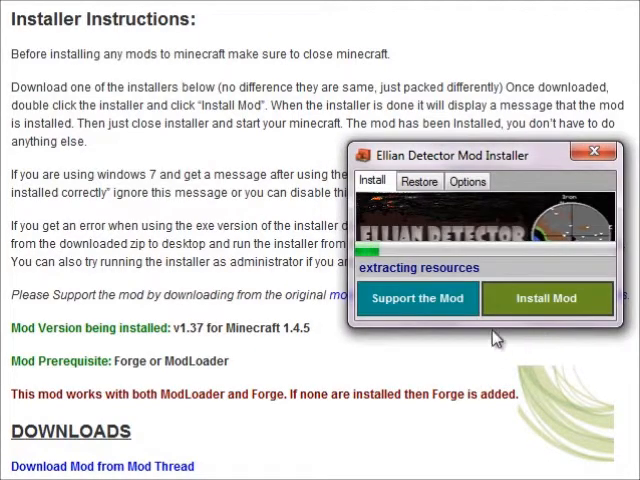
mouse_move(462, 343)
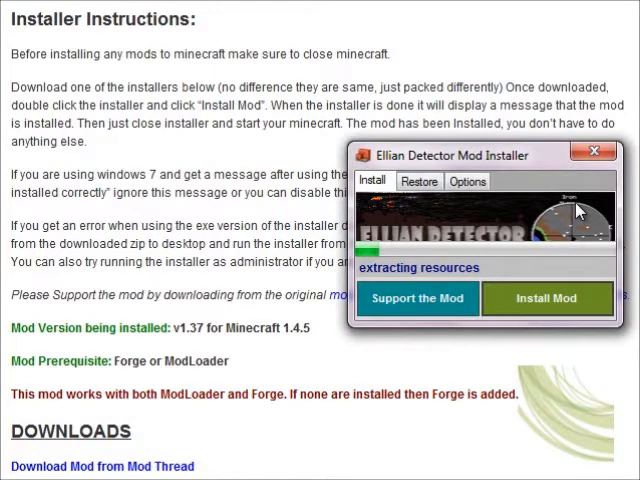
mouse_move(620, 300)
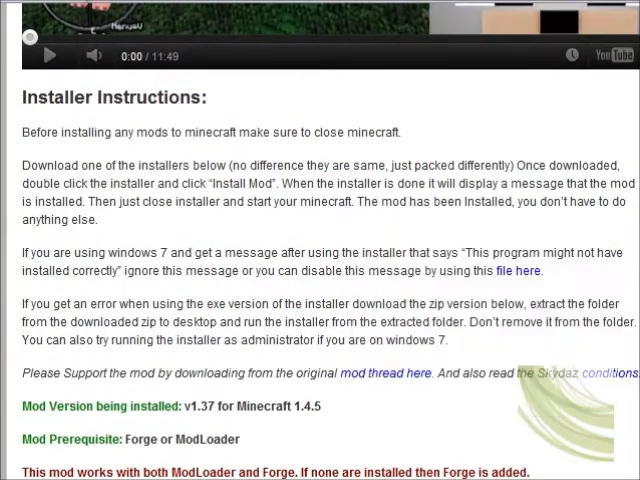
Review the Restore page (C:\Minecraft_Backup) and Options page (v1.37, Minecraft 1.4.5) during installation.
click(558, 377)
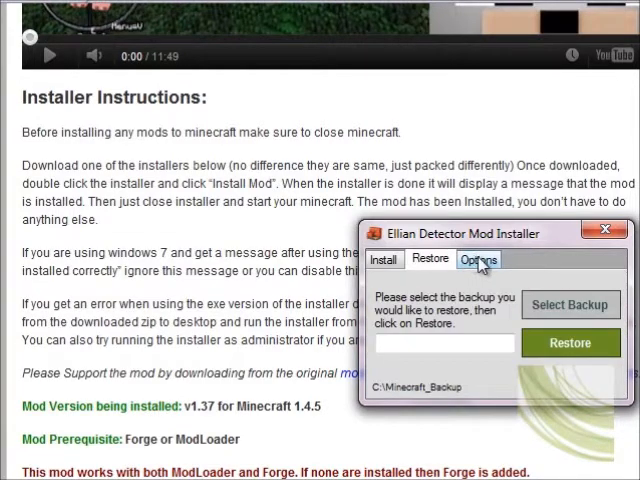
click(384, 259)
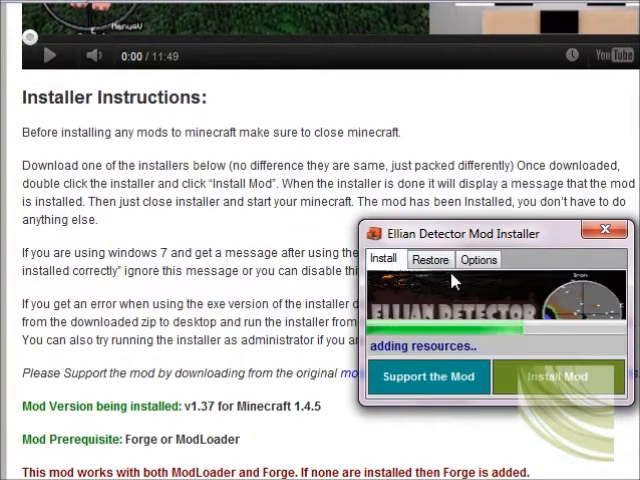
click(478, 259)
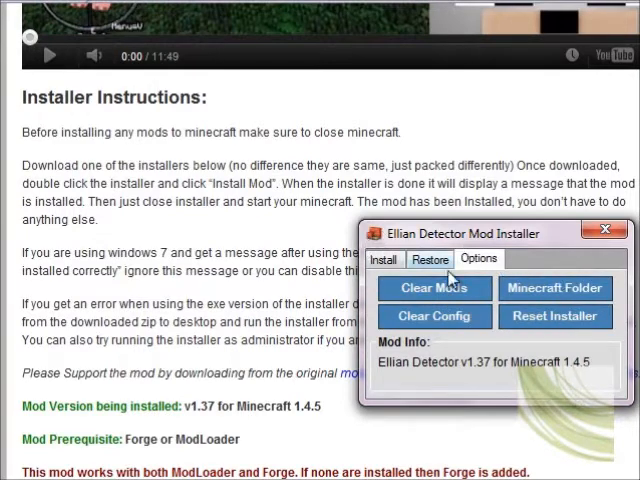
click(391, 259)
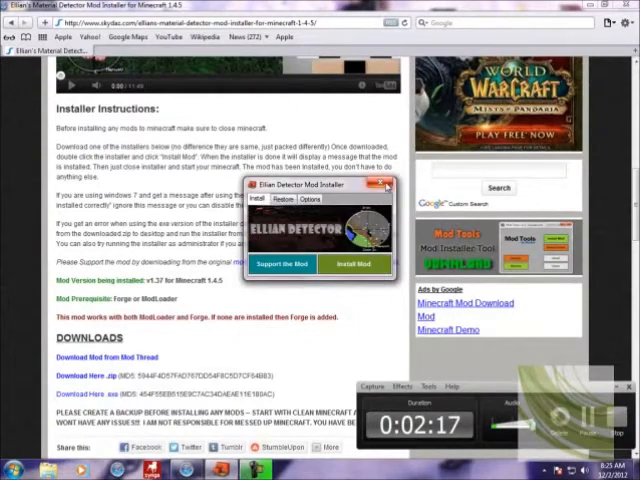
Close the mod installer and browse to Skydaz's 1.4.5 Installers category.
click(386, 185)
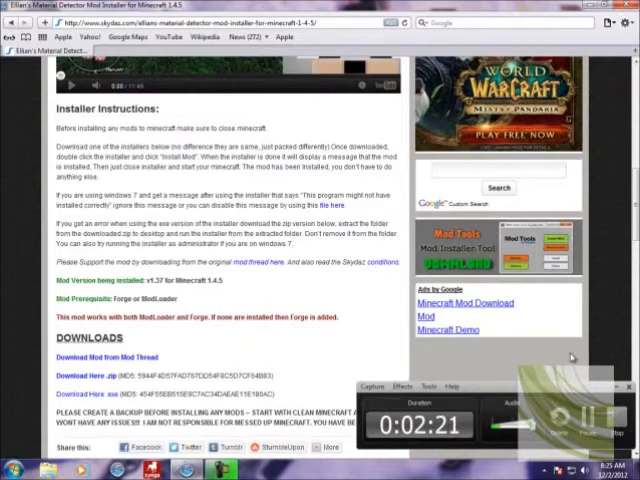
scroll(up, 3)
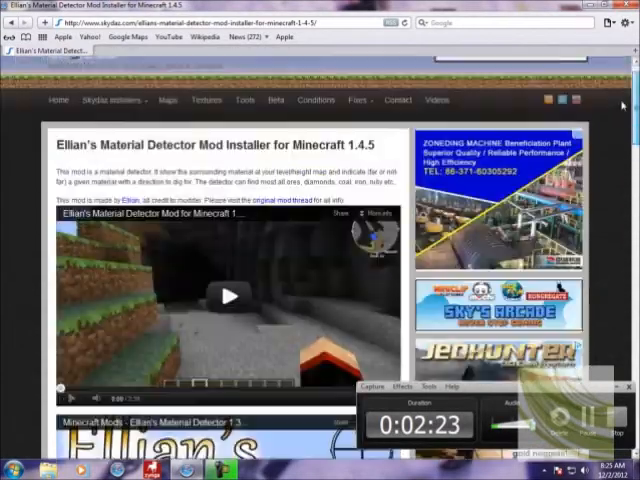
click(110, 130)
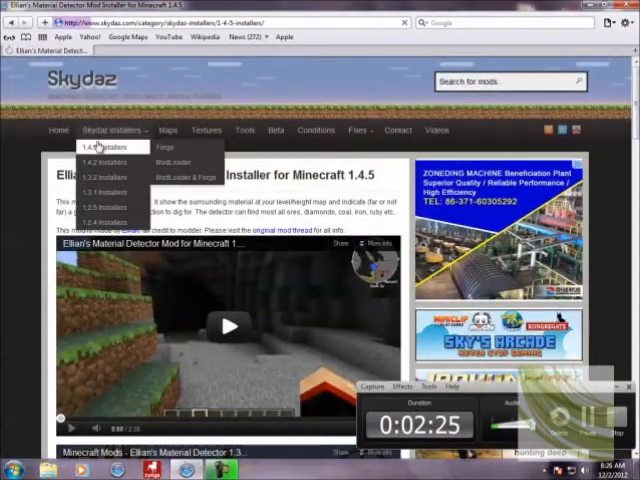